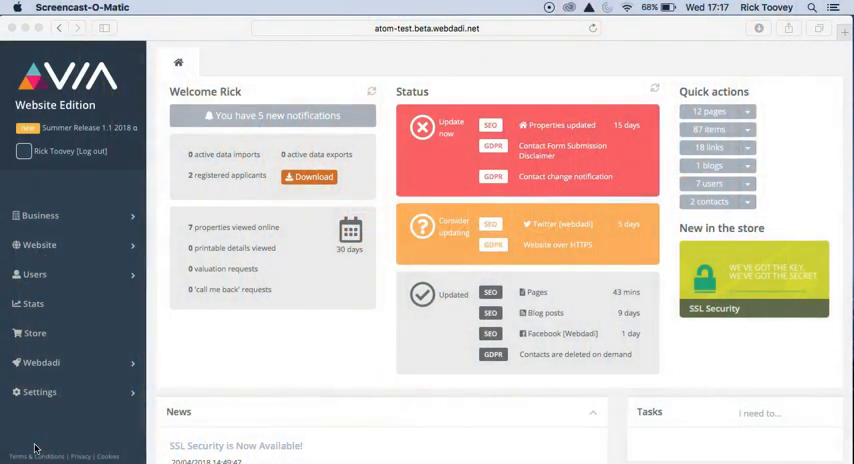
mouse_move(44, 420)
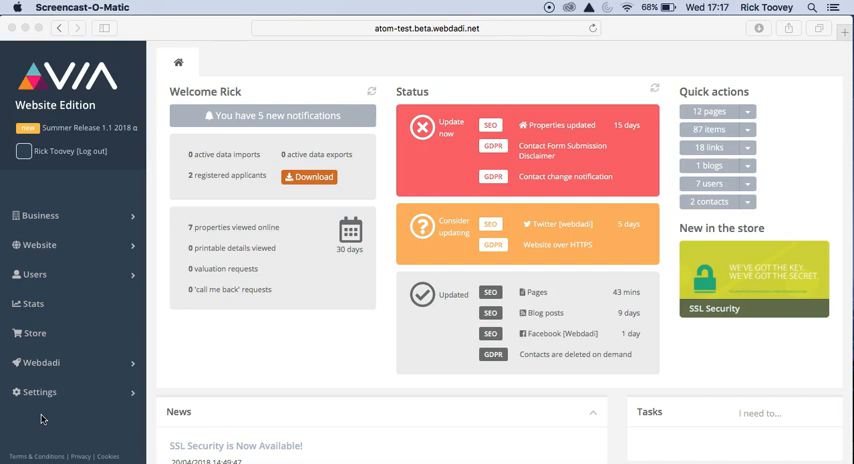
mouse_move(56, 322)
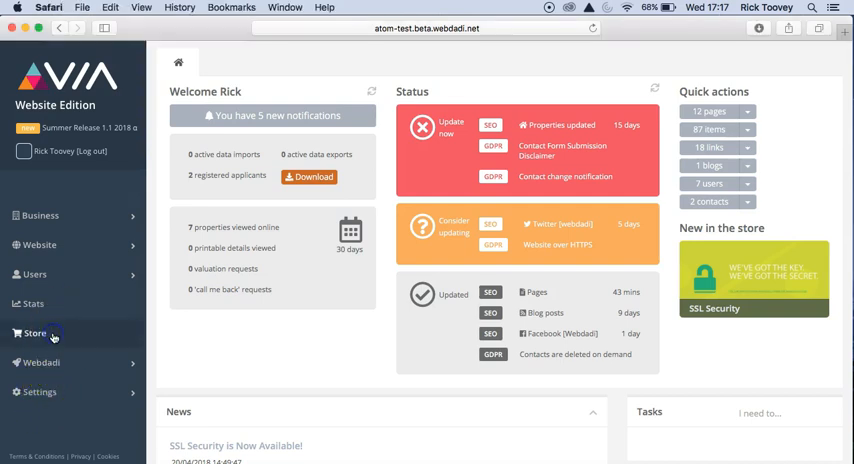
Step: Install the free Call to Action Buttons innovation from the Store's Innovations section
left_click(34, 332)
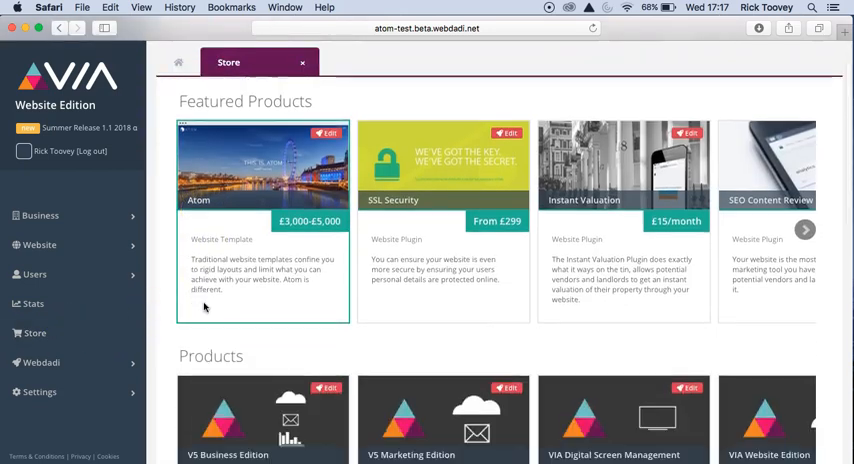
scroll("down", 3)
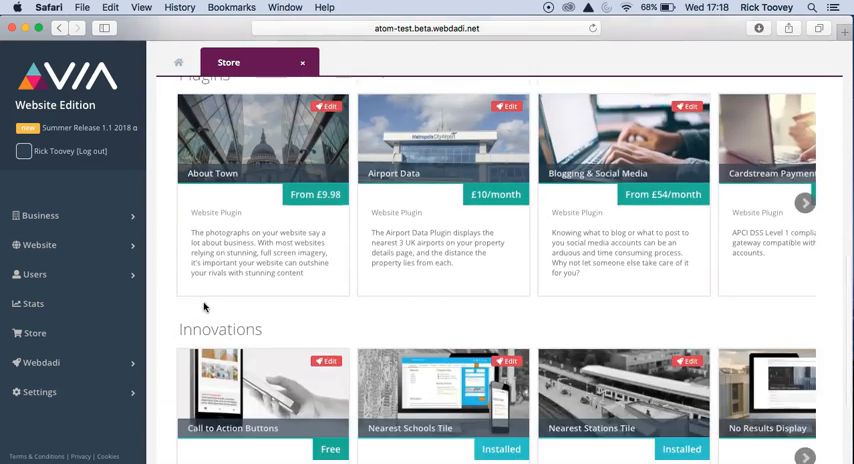
scroll("down", 3)
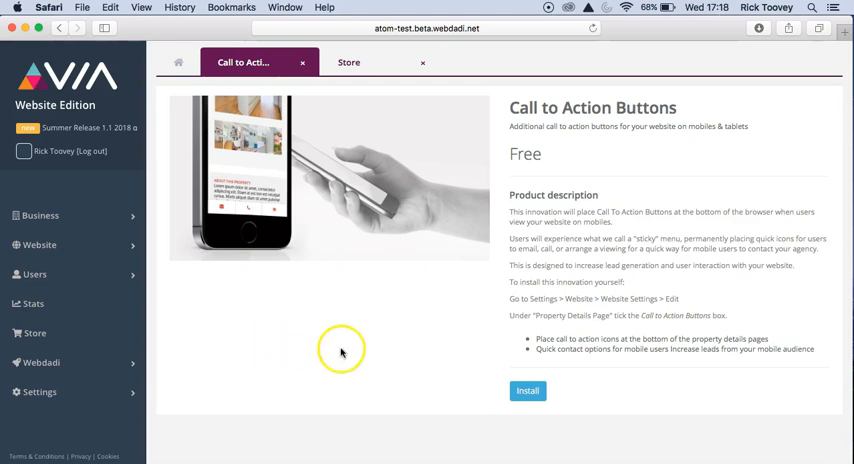
left_click(528, 390)
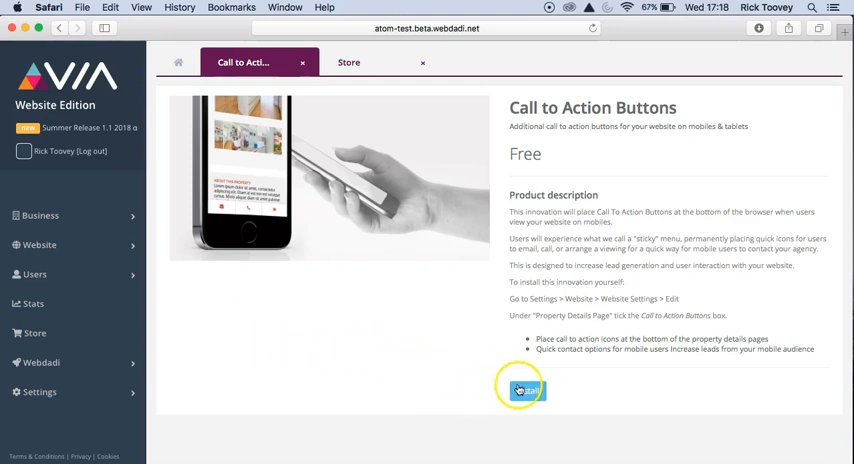
left_click(526, 390)
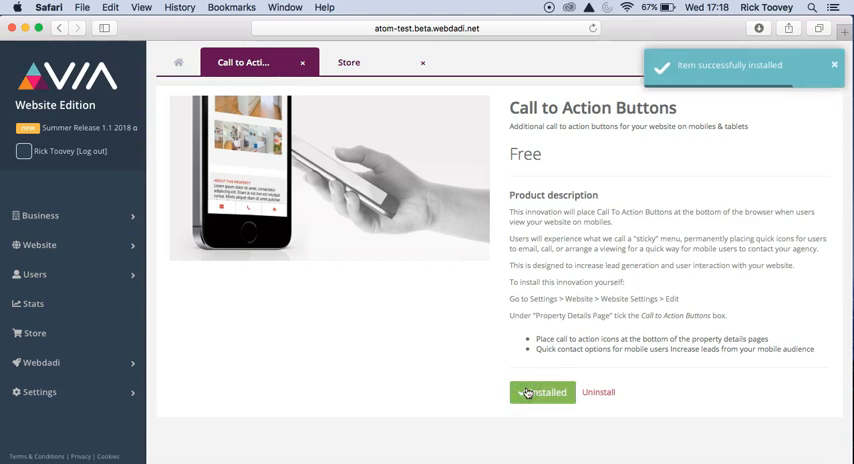